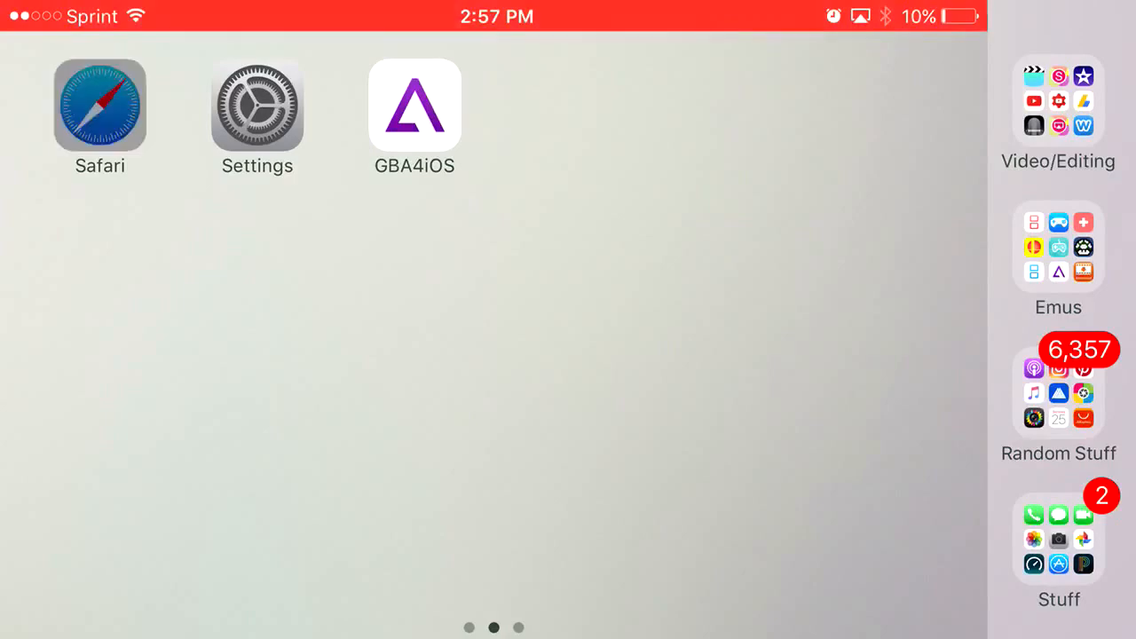
# - From Emulator Shop Hub's emulator list, start installing GBA4iOS 2.1 on iosem.us
pyautogui.click(99, 104)
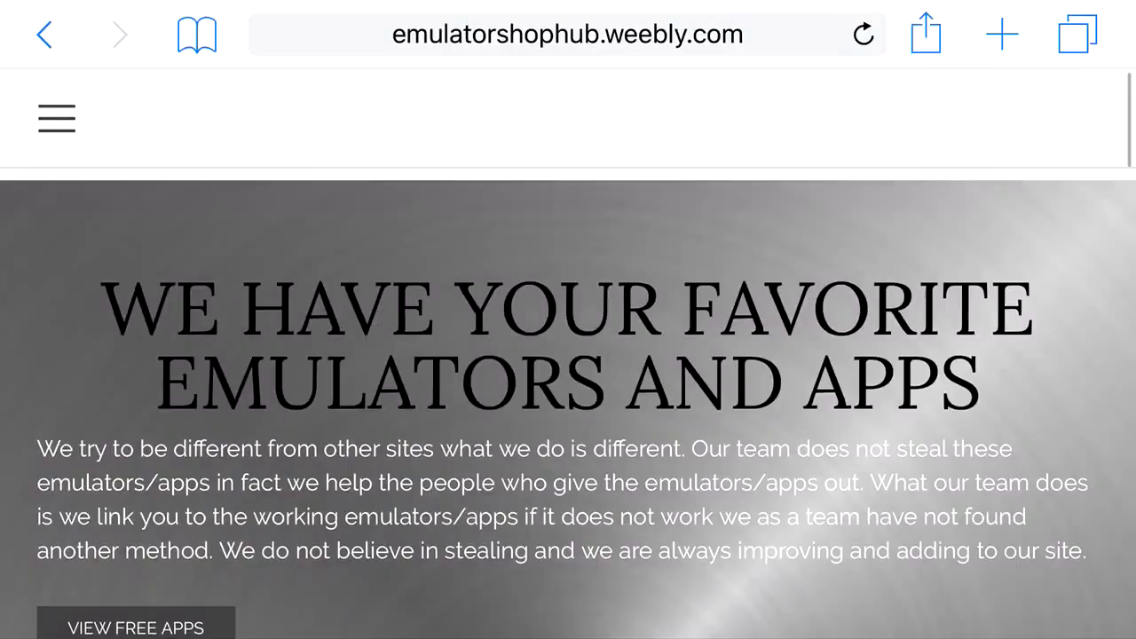
pyautogui.scroll(-3)
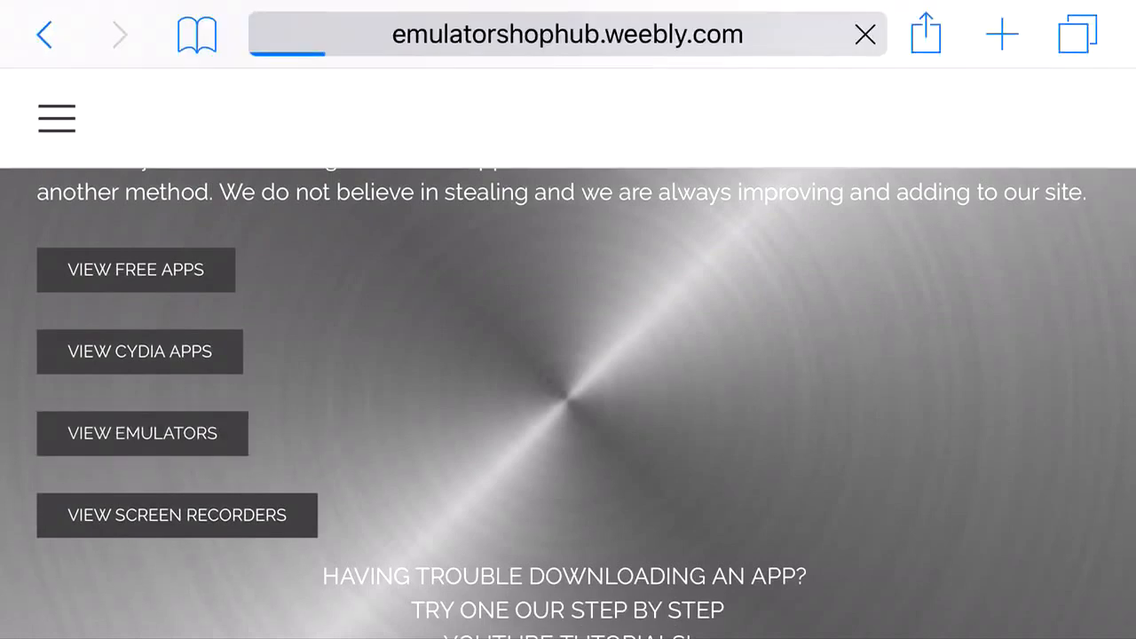
pyautogui.click(142, 433)
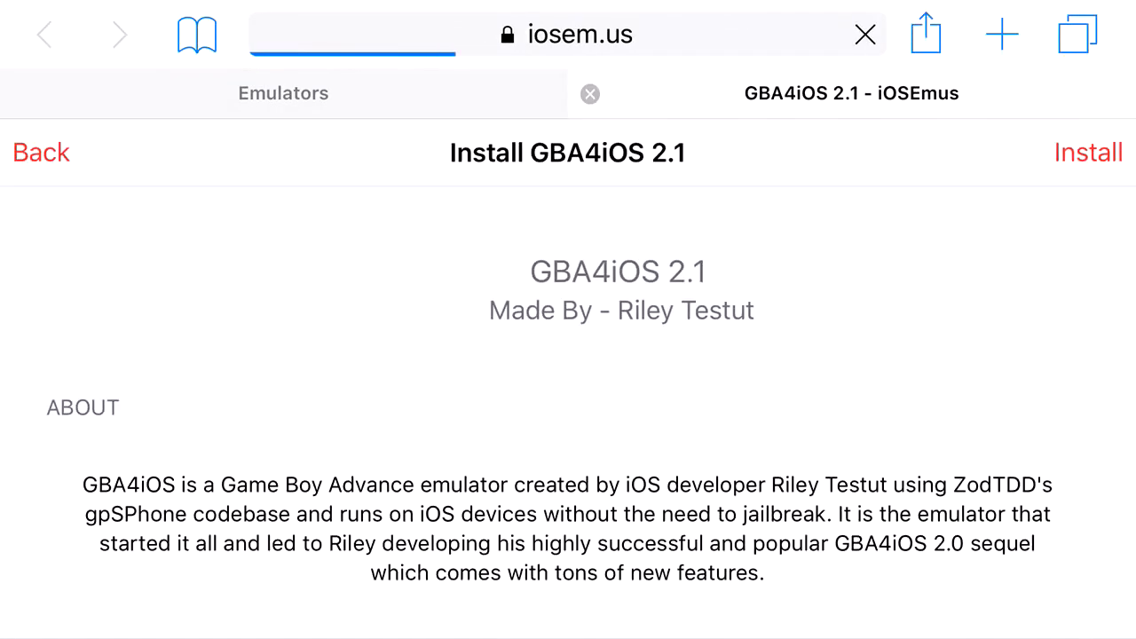
pyautogui.click(1088, 152)
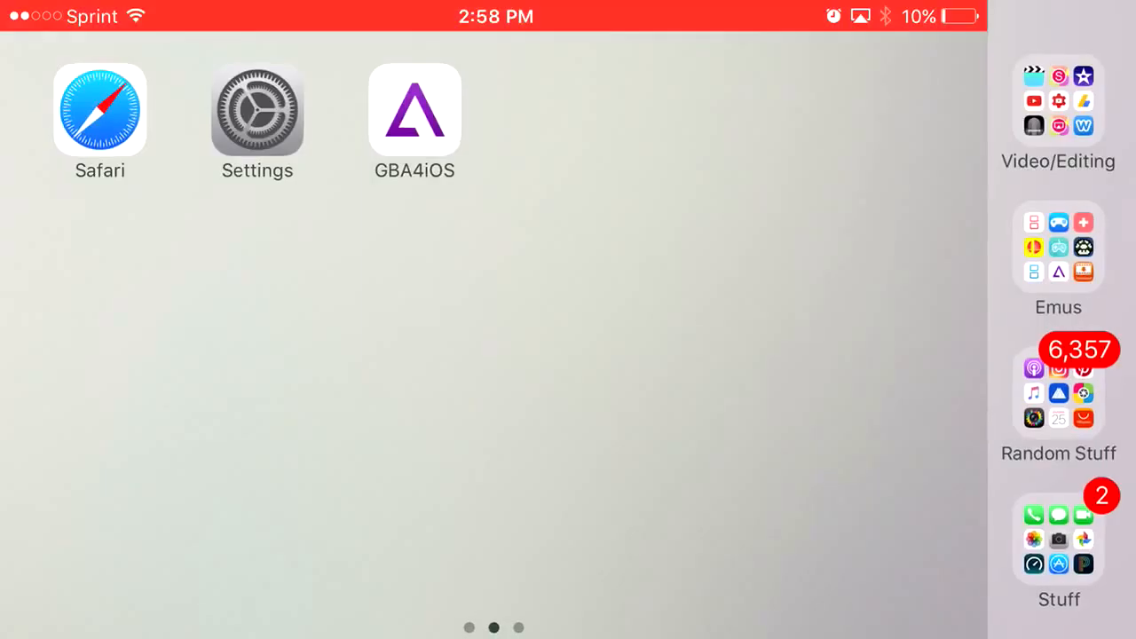
# - Approve the GBA4iOS install alert from aiir.xyz and open the Video/Editing folder
pyautogui.click(414, 110)
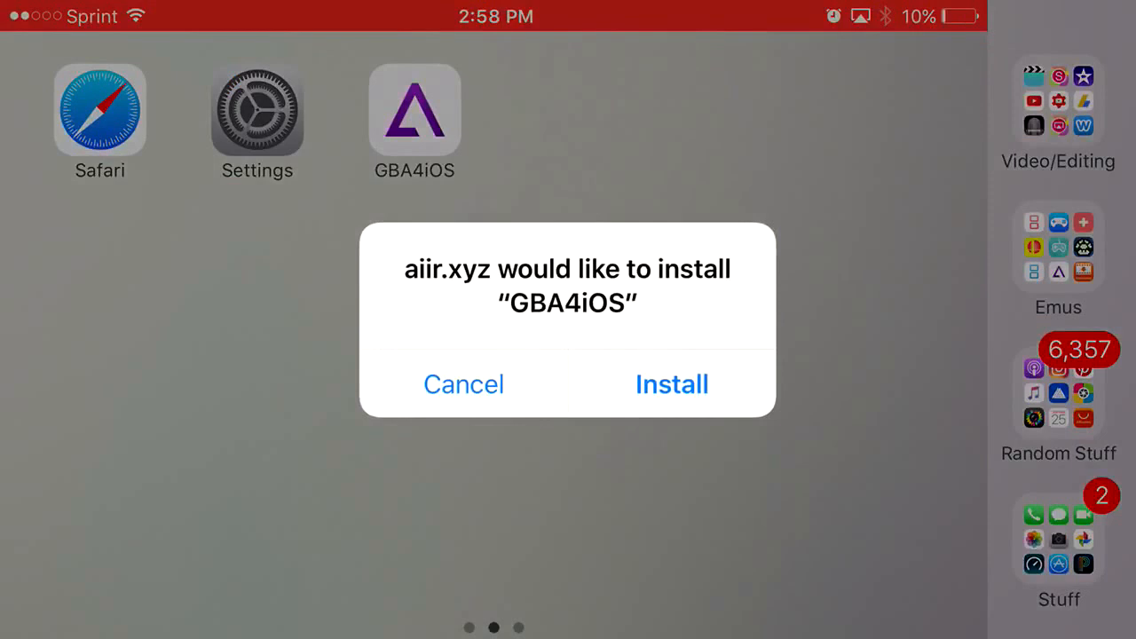
pyautogui.click(672, 383)
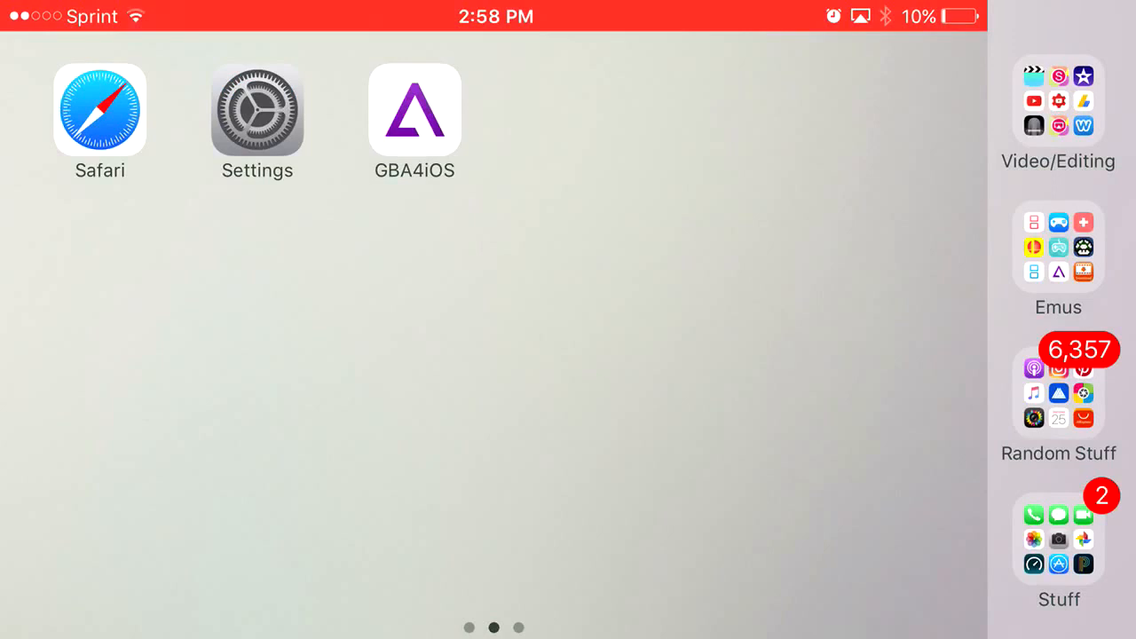
pyautogui.click(1058, 102)
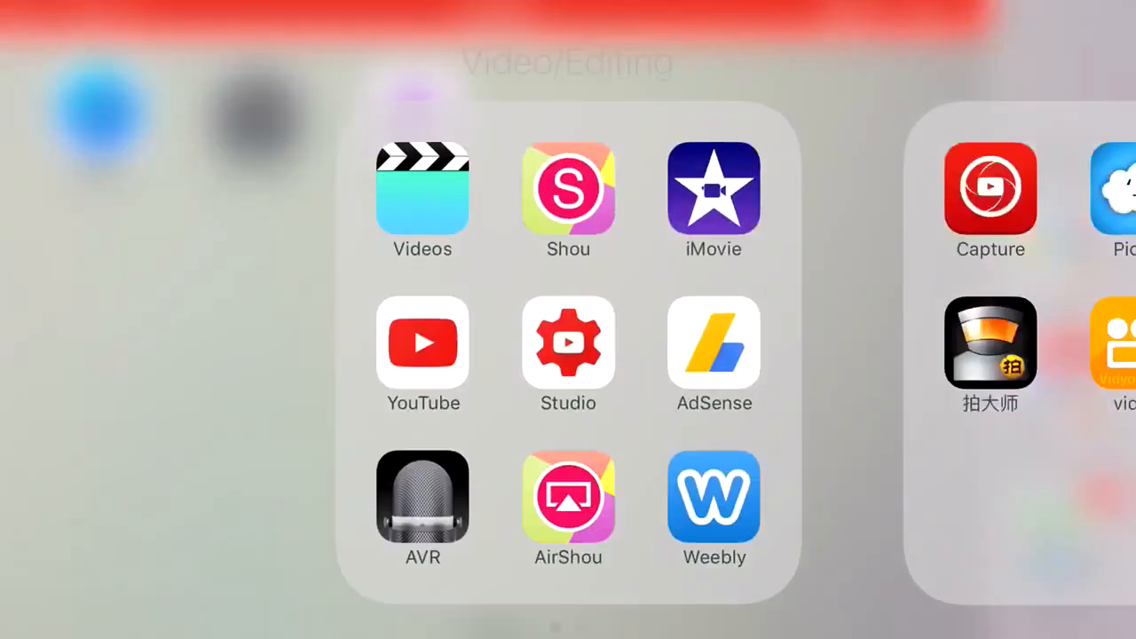